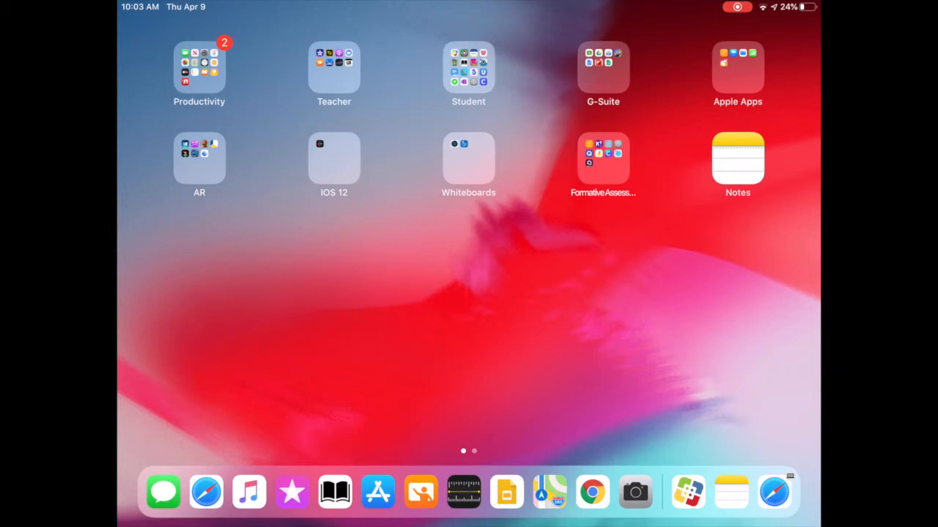
Step: Launch Google Classroom from the G-Suite folder on the Home Screen
left_click(602, 70)
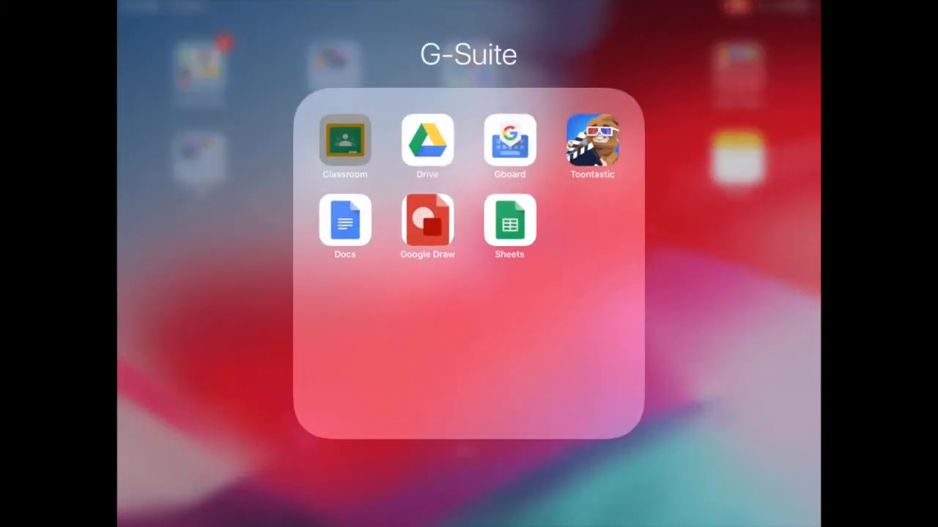
left_click(344, 139)
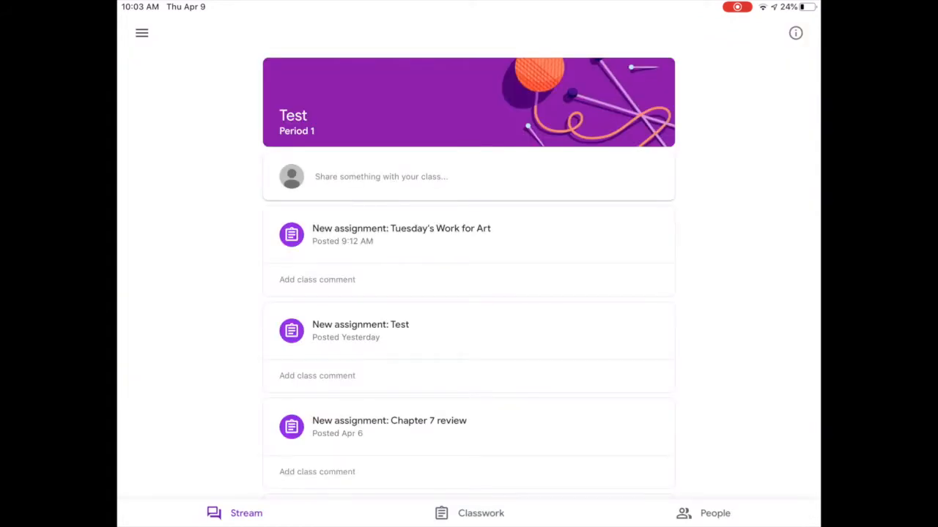
Step: Open the Tuesday's Work for Art assignment and its DIS DIS - Art Primary PK-2 attachment
left_click(401, 229)
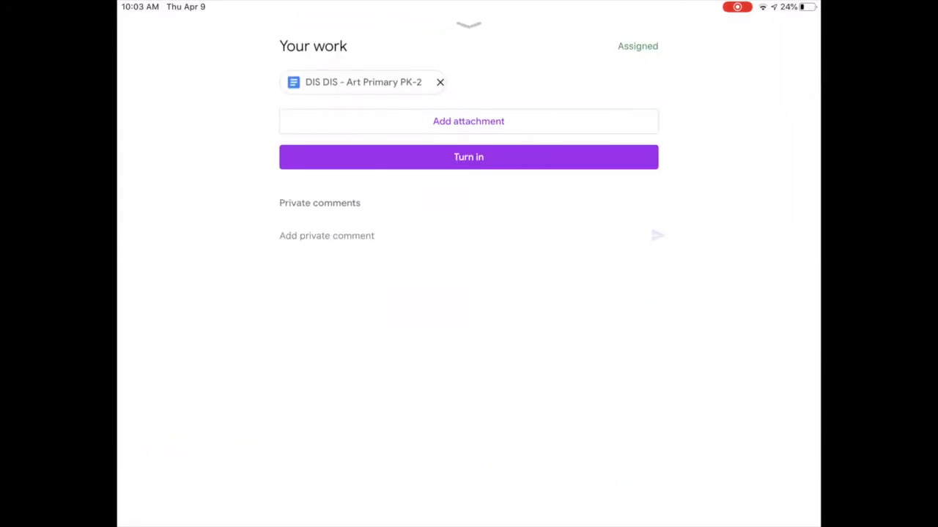
left_click(364, 82)
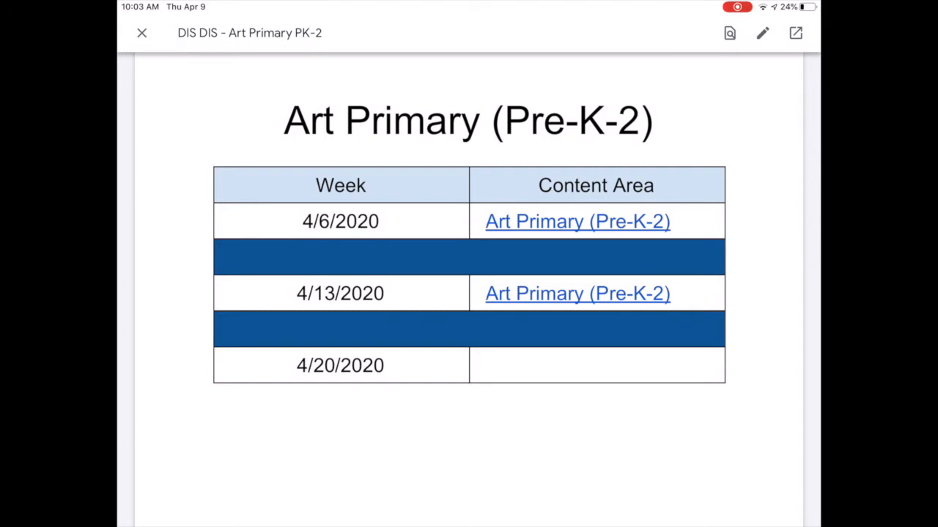
Step: Enter the attachment's markup view, then leave it to reach Google Docs editing
left_click(762, 32)
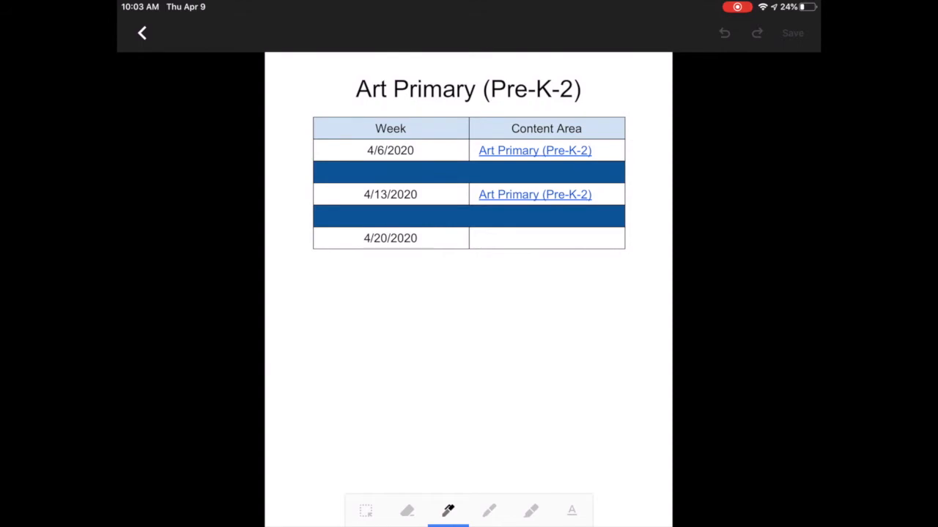
left_click(572, 510)
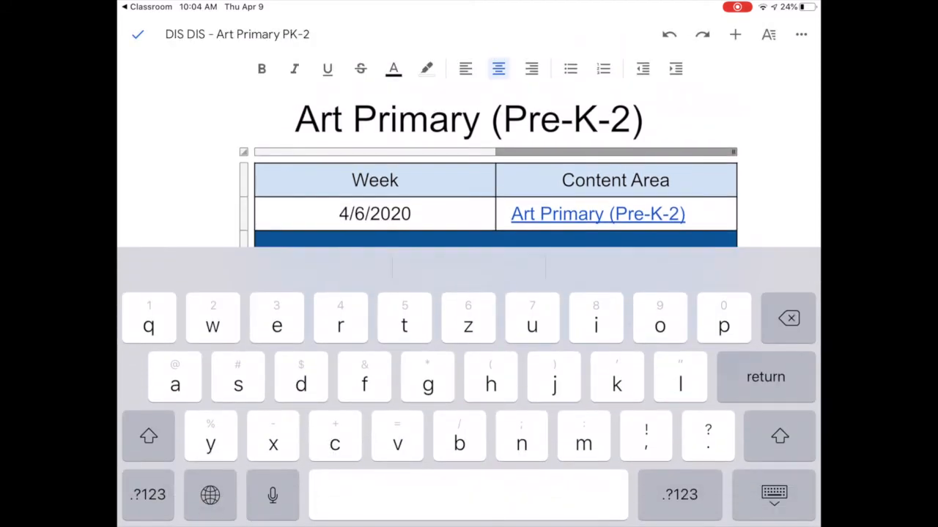
Step: Enter 'jhjhjhj' into the empty Content Area cell beside 4/20/2020
scroll("down", 3)
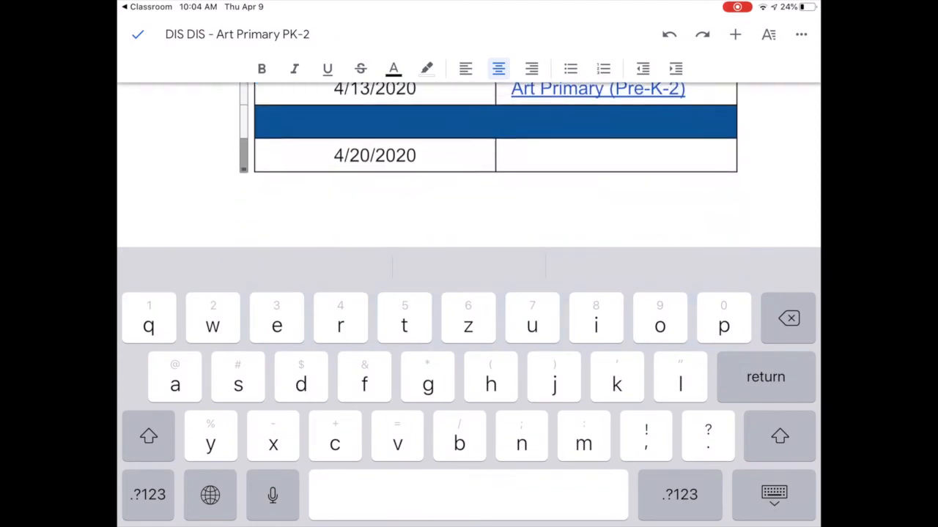
left_click(615, 158)
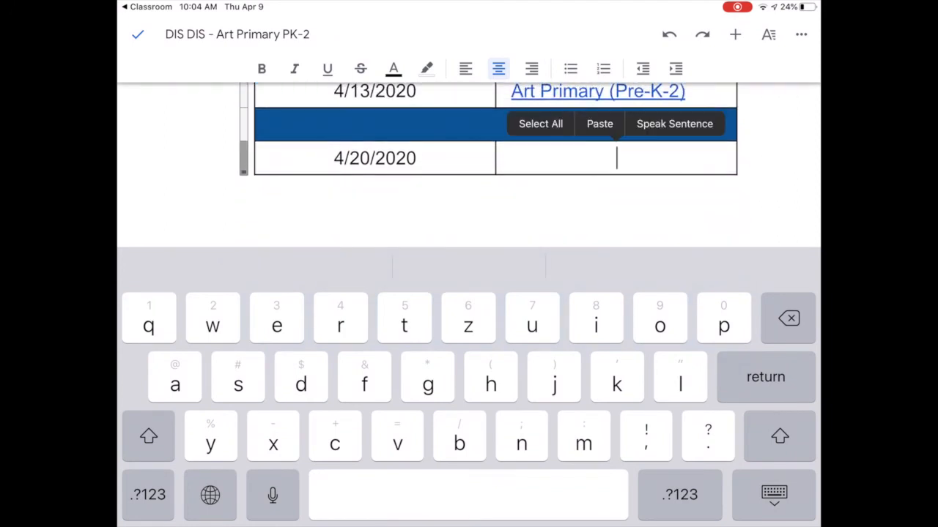
type("jhjhjhjhhj")
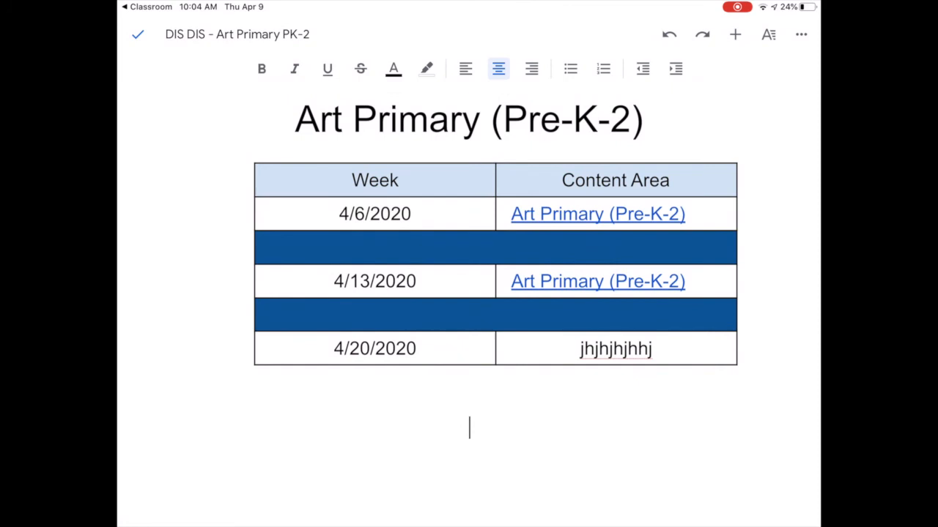
Step: Finish editing, close the document and return to the Classroom attachment preview
left_click(138, 34)
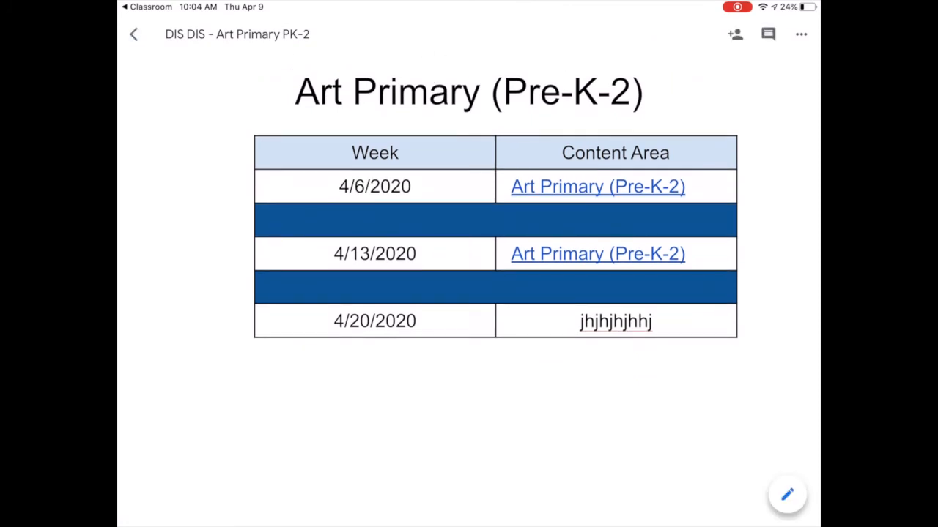
left_click(134, 34)
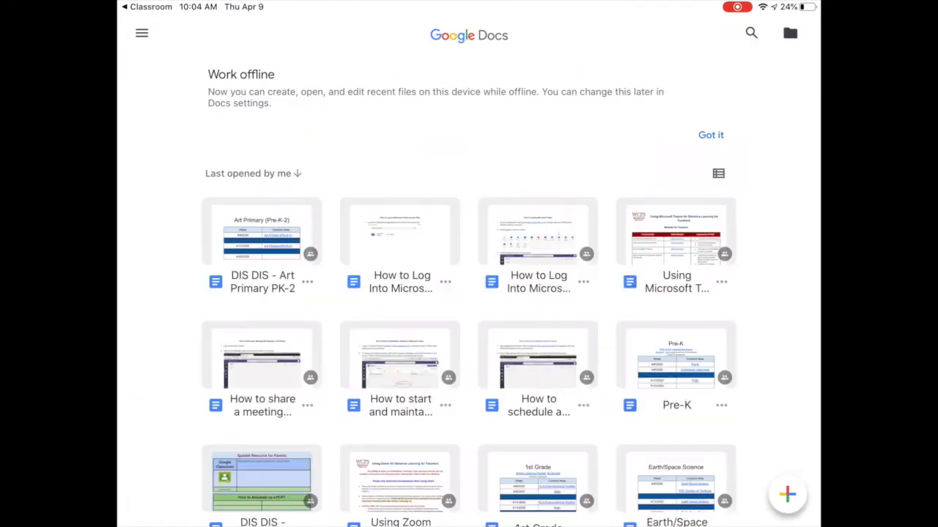
left_click(261, 233)
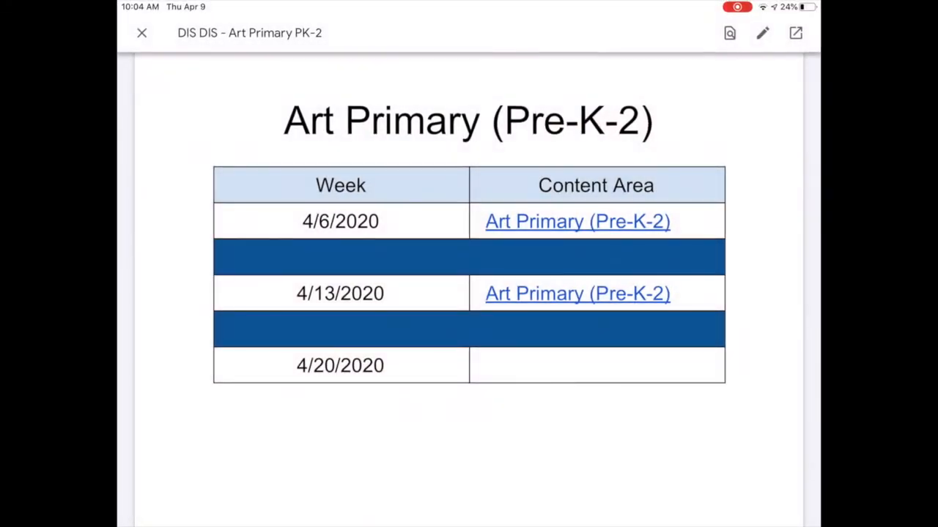